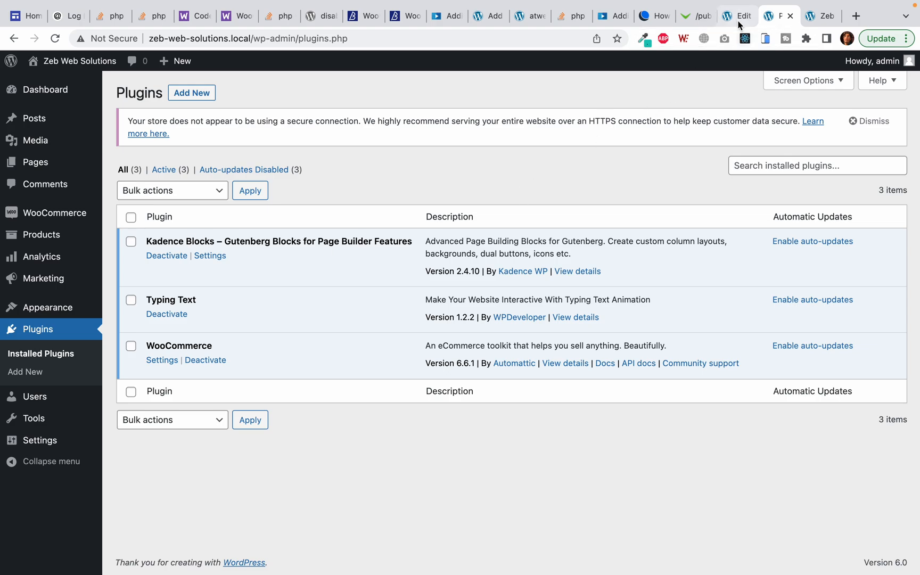
Insert a one-column, full-width Kadence Row Layout block above New Products on the Homepage.
{"action": "left_click", "coordinate": [737, 16]}
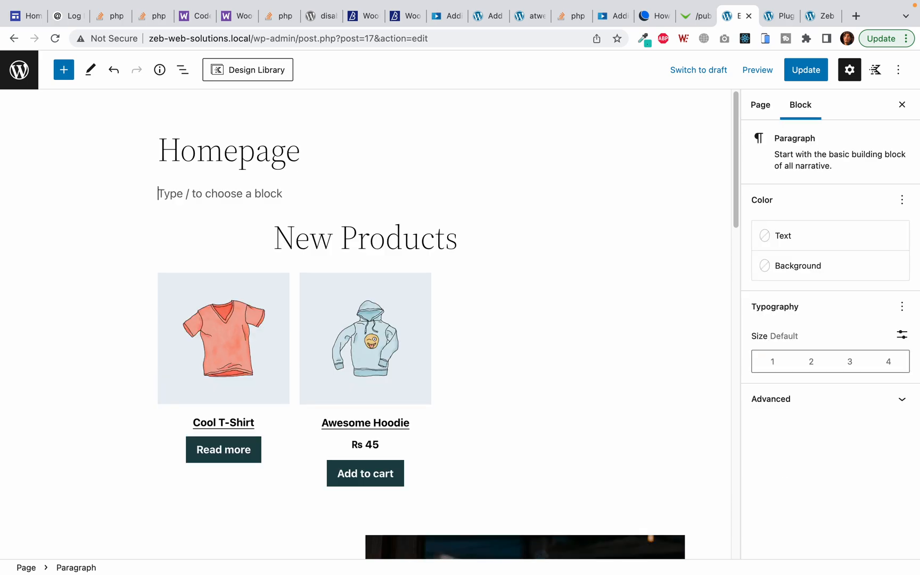
{"action": "left_click", "coordinate": [564, 191]}
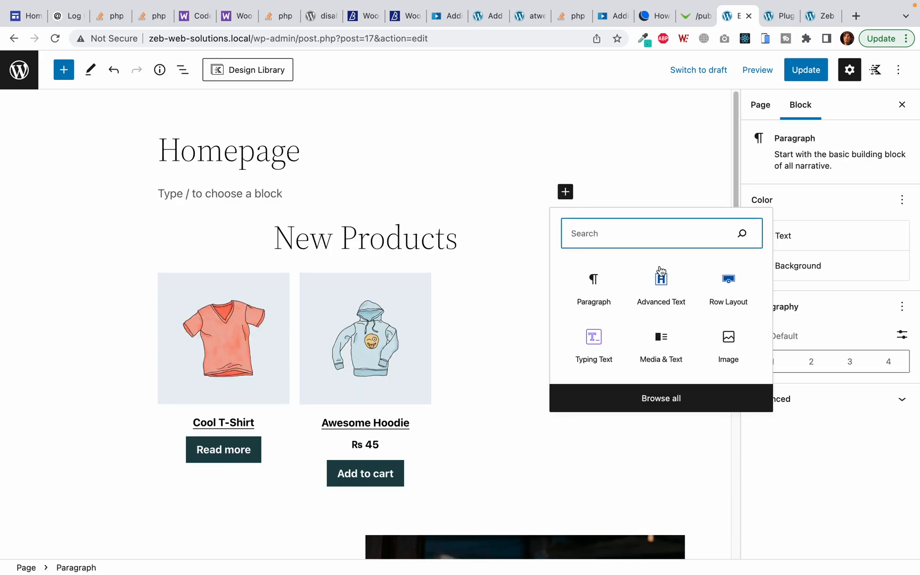
{"action": "left_click", "coordinate": [729, 282]}
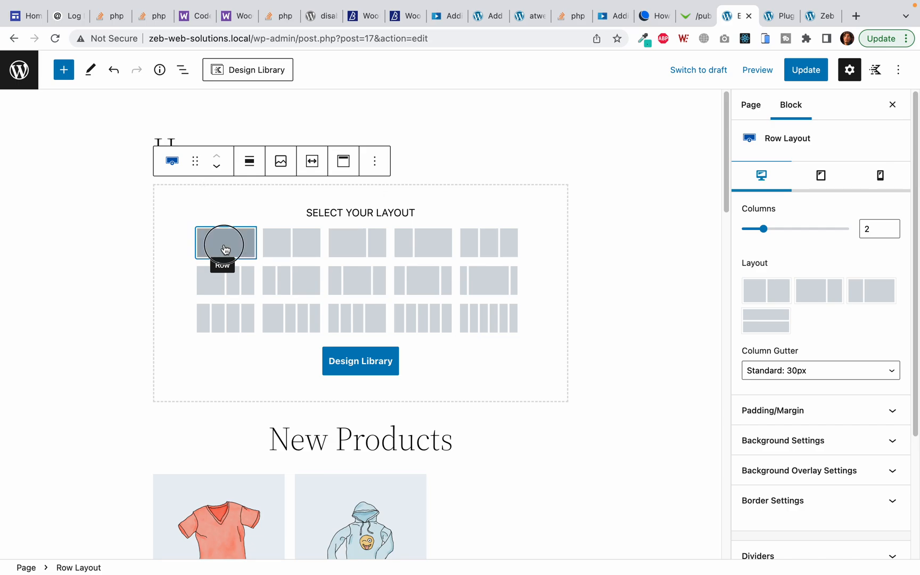
{"action": "left_click", "coordinate": [249, 161]}
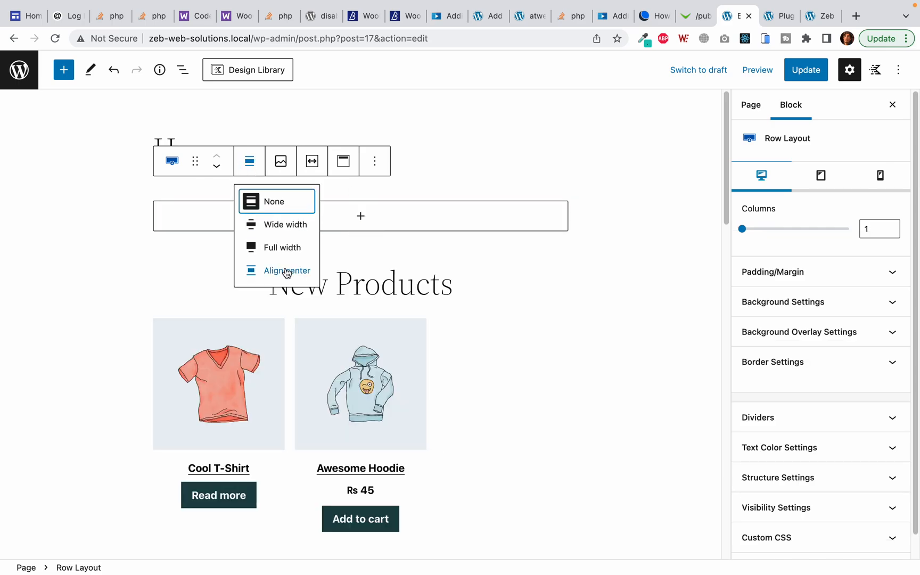
{"action": "left_click", "coordinate": [287, 271]}
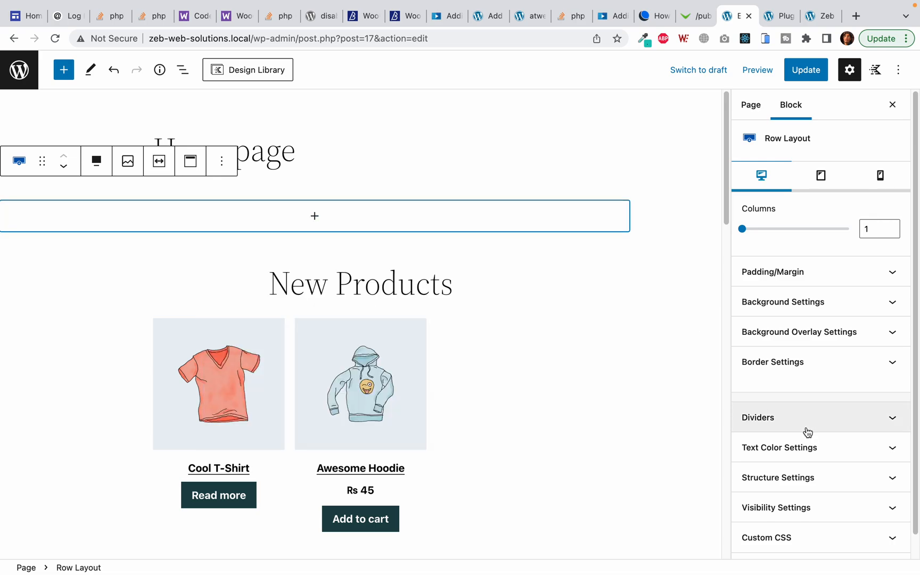
Set pexels-tony-schnagl-5527786.mp4 as the row's background video.
{"action": "scroll", "scroll_direction": "down", "scroll_amount": 3}
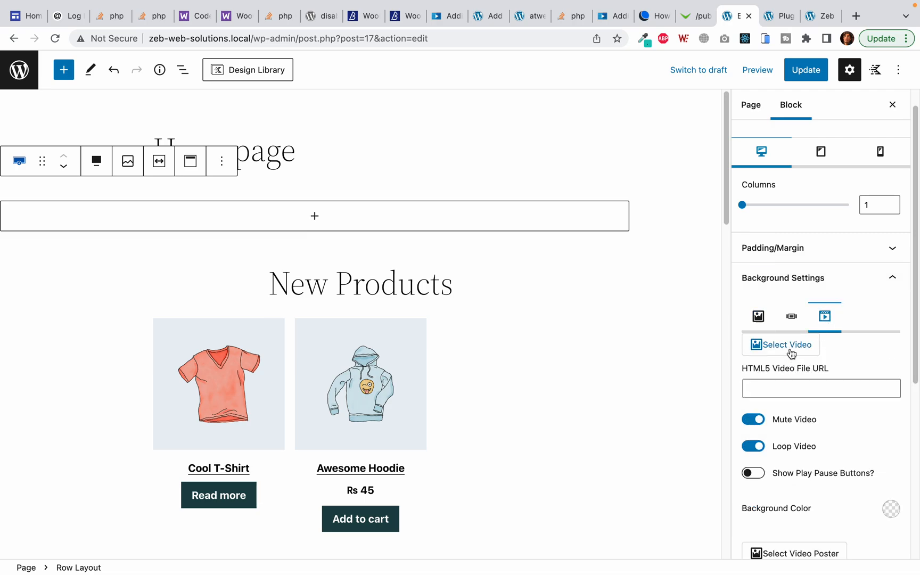
{"action": "left_click", "coordinate": [784, 345]}
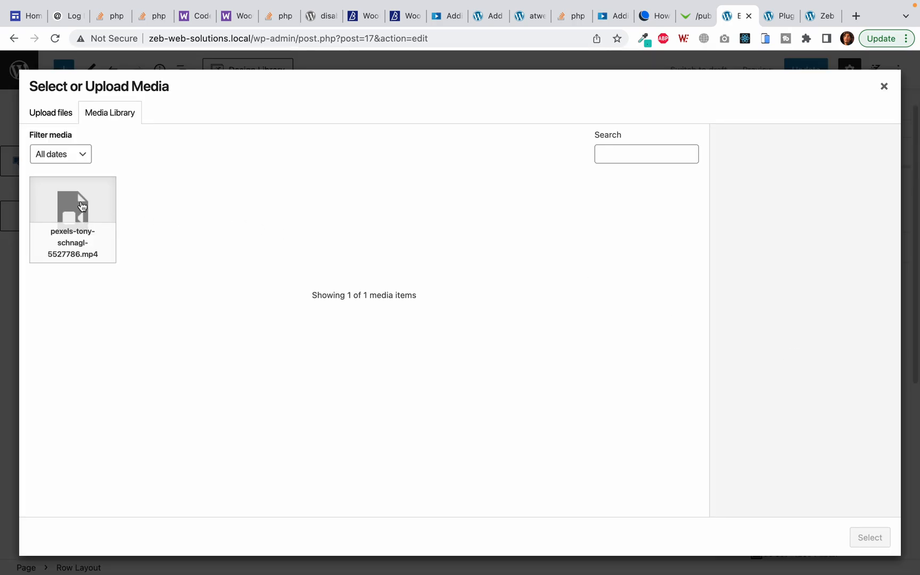
{"action": "left_click", "coordinate": [870, 537]}
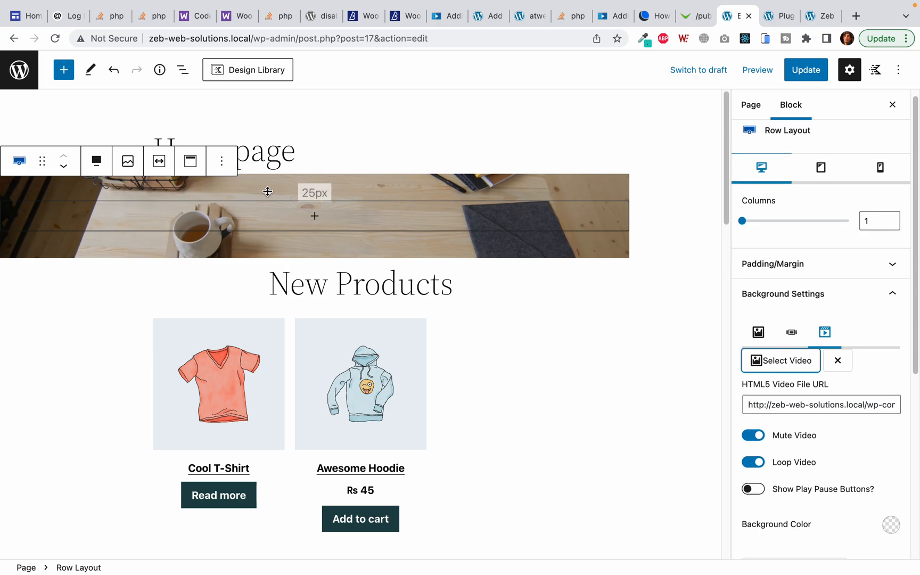
{"action": "left_click", "coordinate": [314, 217]}
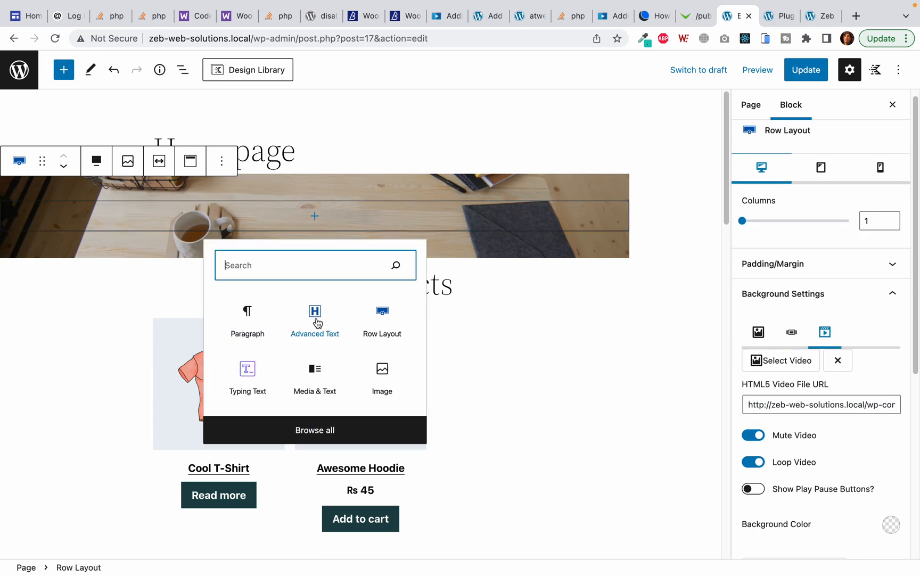
Add a centered 'Zeb Web Solutions' Advanced Text heading in the Impact font inside the row.
{"action": "left_click", "coordinate": [315, 321]}
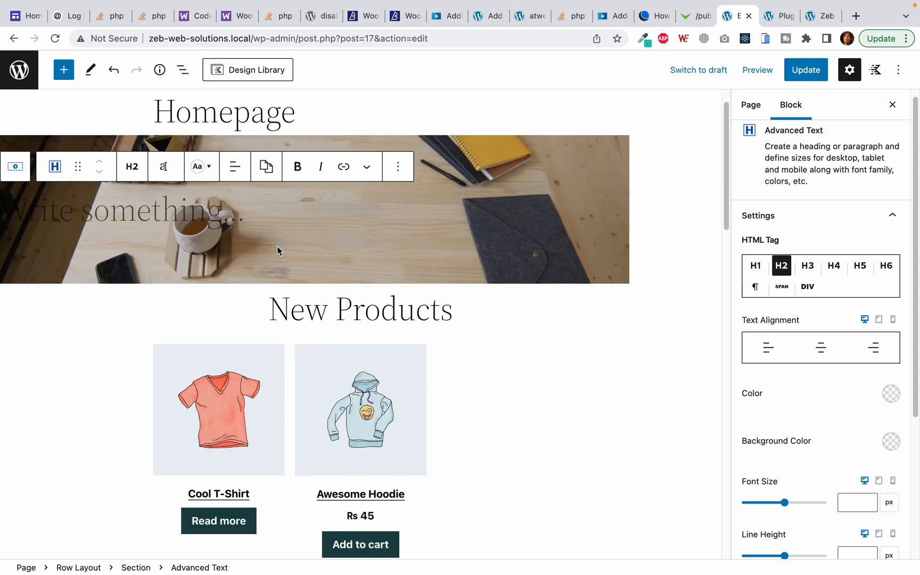
{"action": "type", "text": "Zeb Web Solutions"}
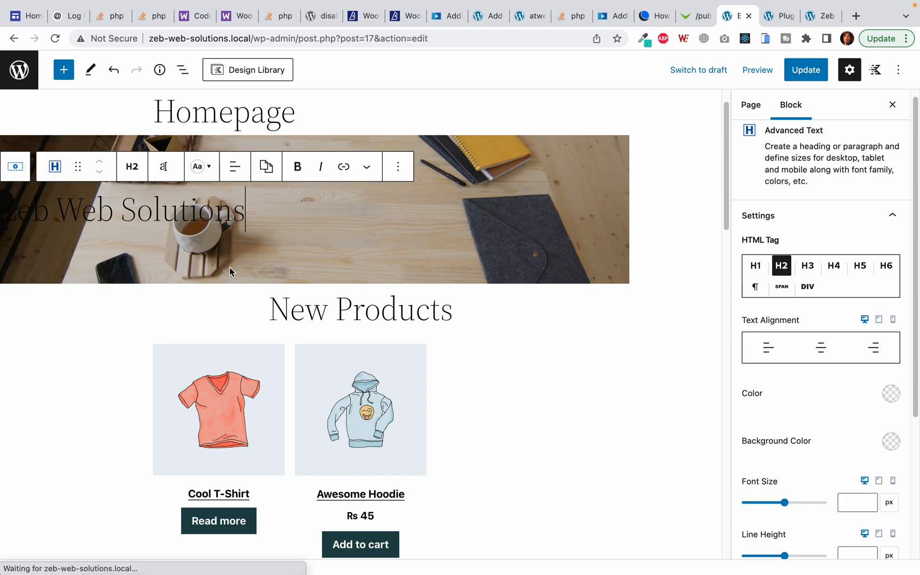
{"action": "left_click", "coordinate": [234, 166]}
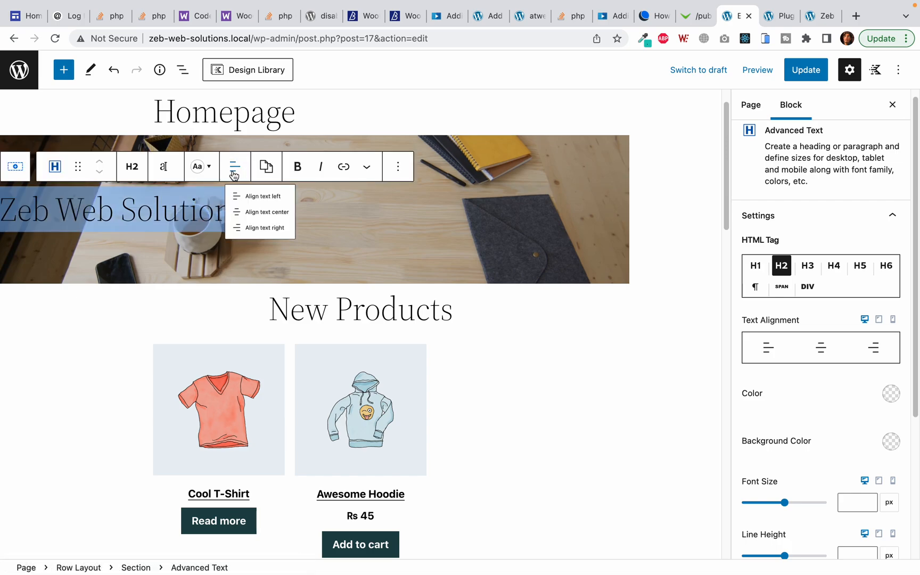
{"action": "left_click", "coordinate": [266, 211]}
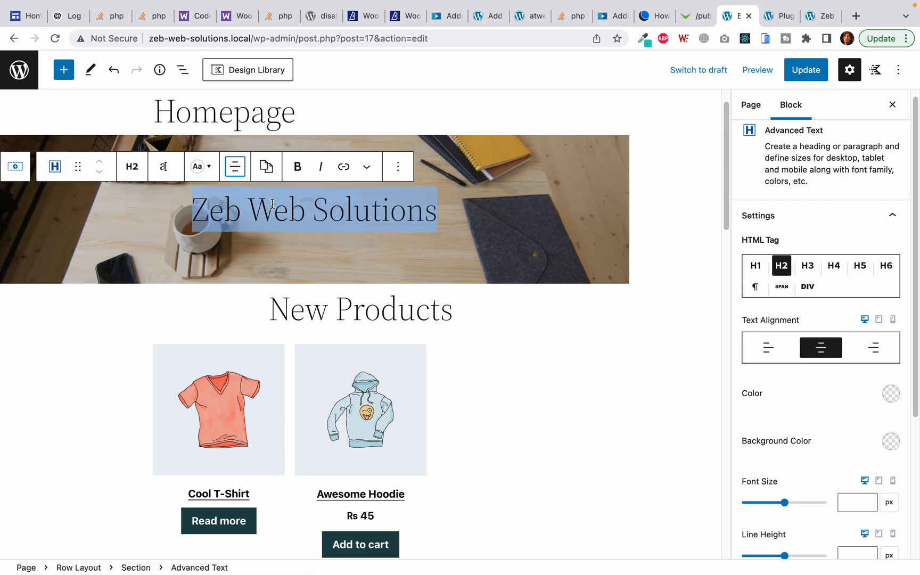
{"action": "mouse_move", "coordinate": [229, 188]}
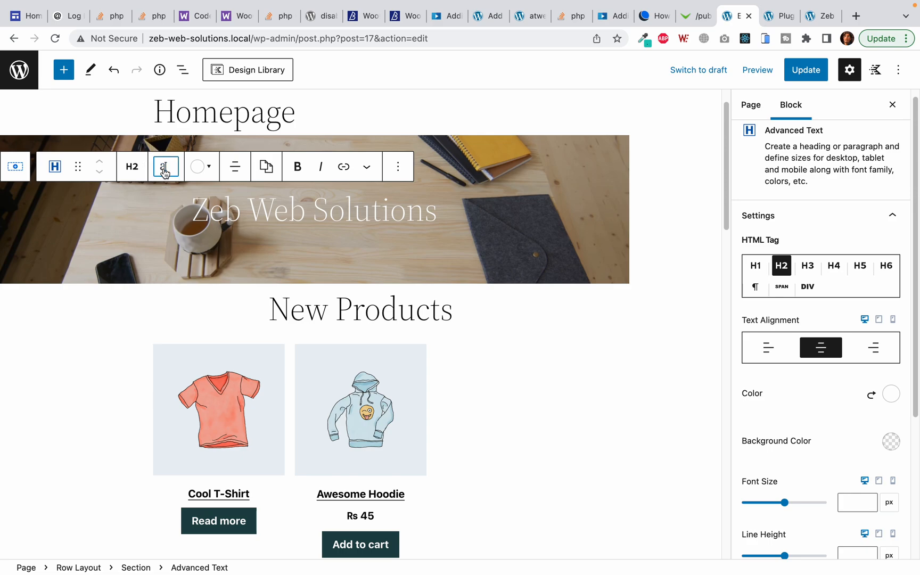
{"action": "type", "text": "imp"}
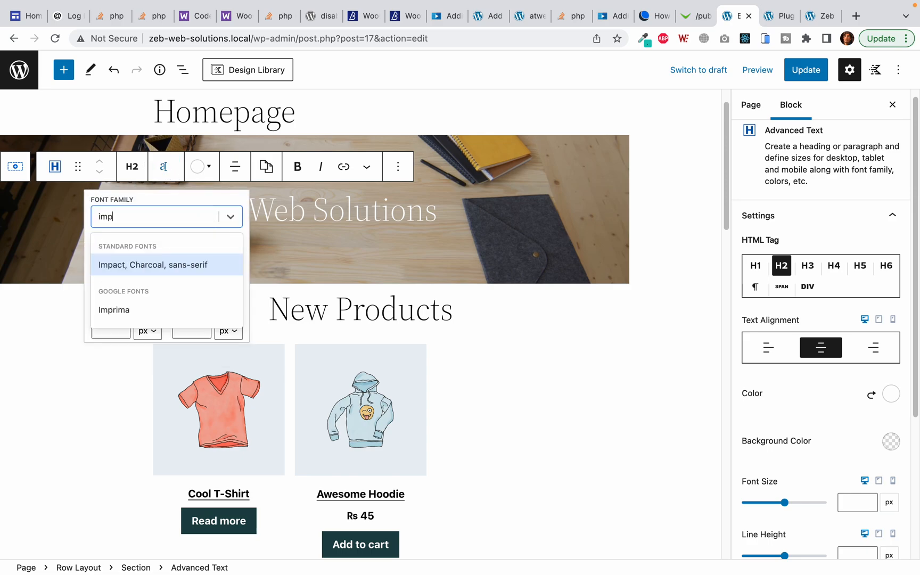
{"action": "left_click", "coordinate": [151, 265]}
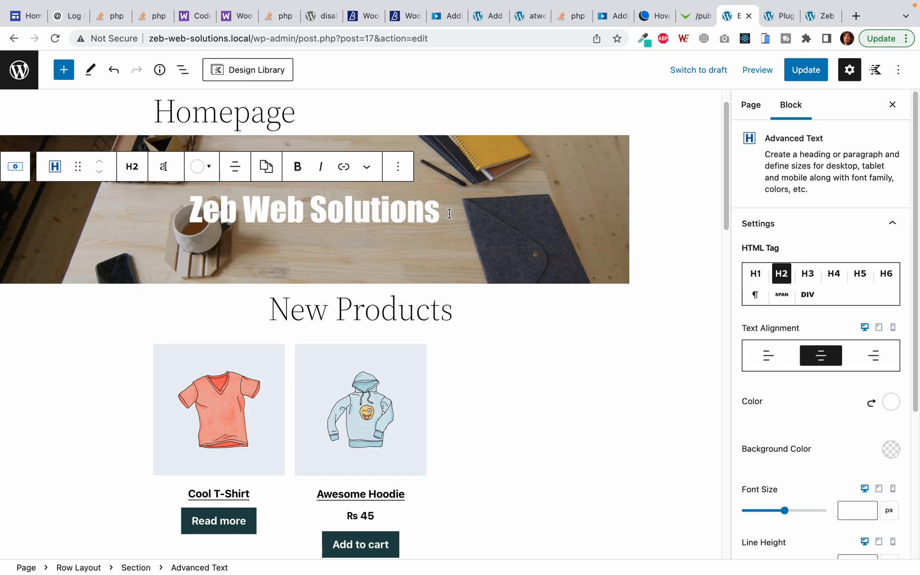
Search for and insert a Typing Text block beneath the heading.
{"action": "left_click", "coordinate": [631, 195]}
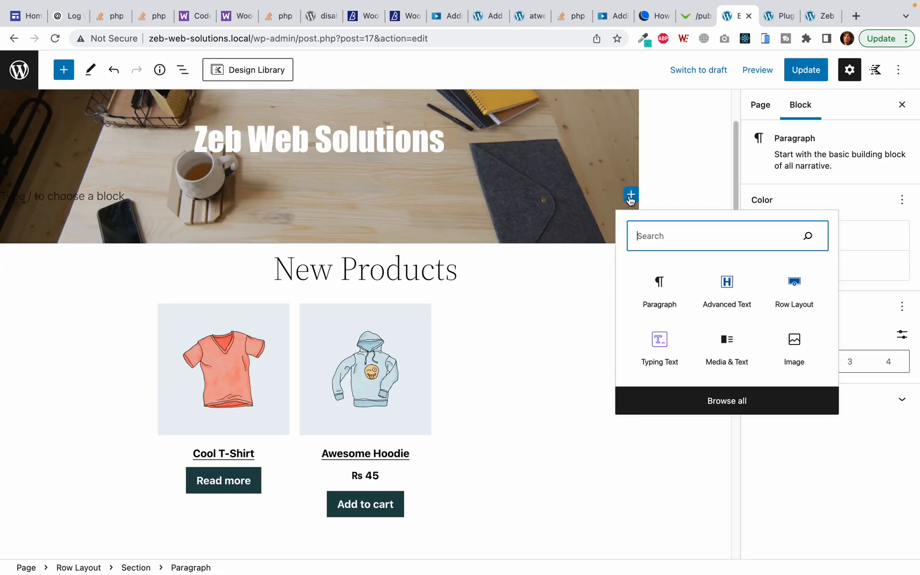
{"action": "mouse_move", "coordinate": [659, 346]}
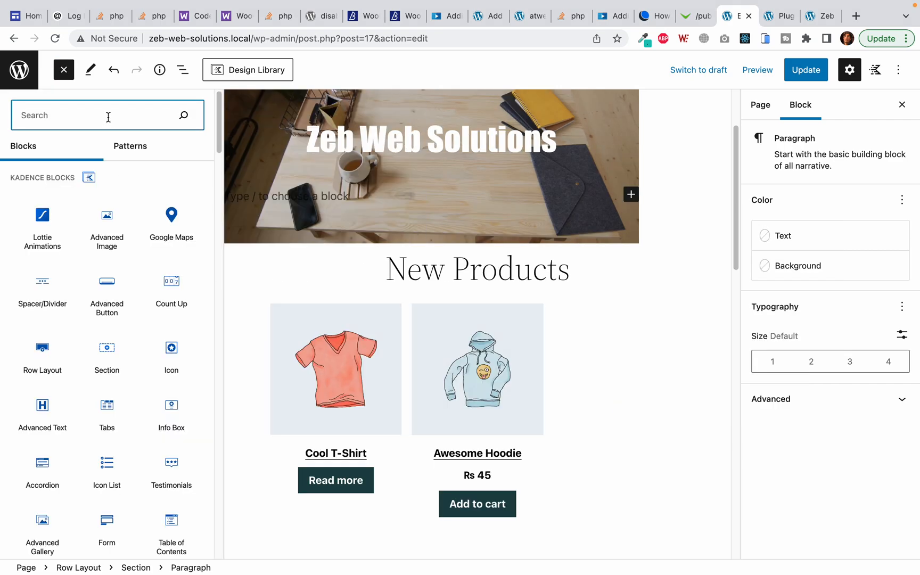
{"action": "type", "text": "Typ"}
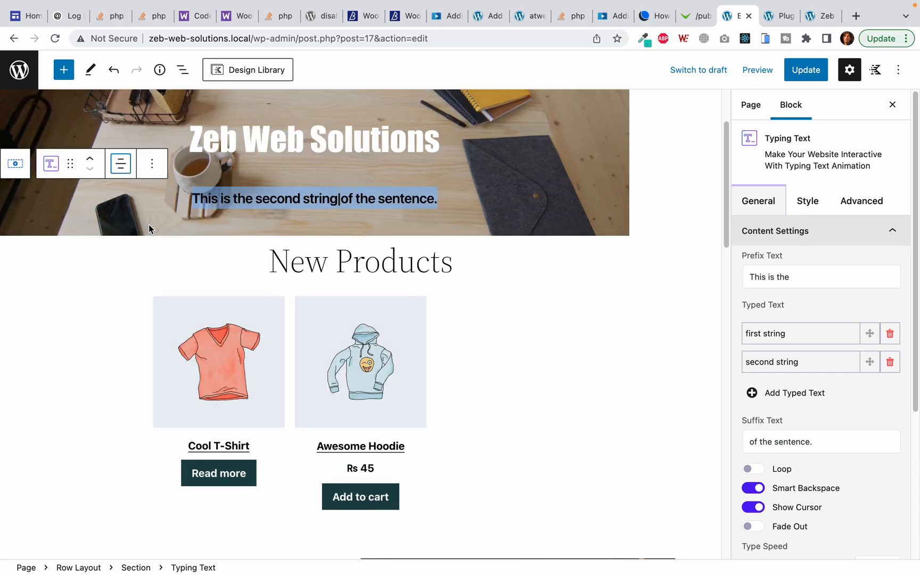
{"action": "mouse_move", "coordinate": [492, 206]}
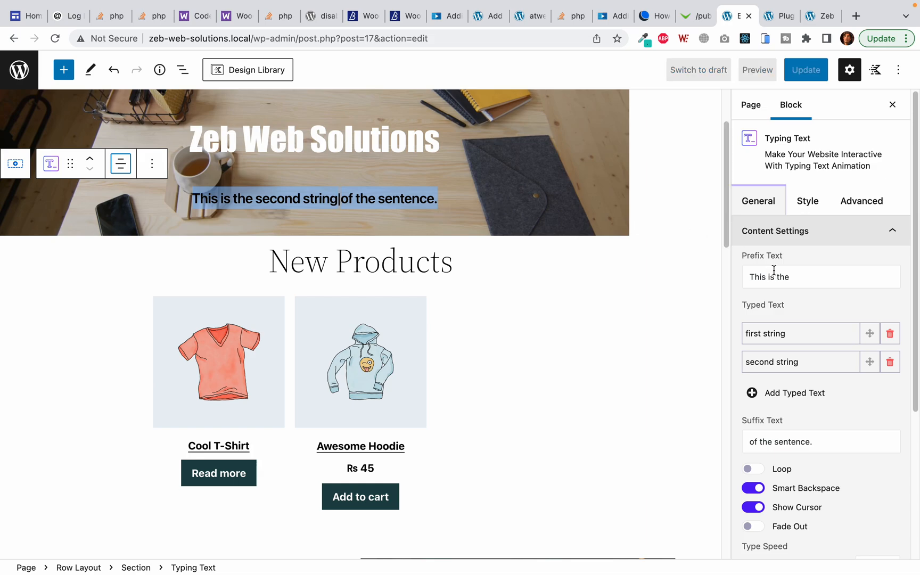
Set prefix 'We Create', typed strings 'Web Design' and 'Web Development', suffix 'Tutorials'.
{"action": "type", "text": "W"}
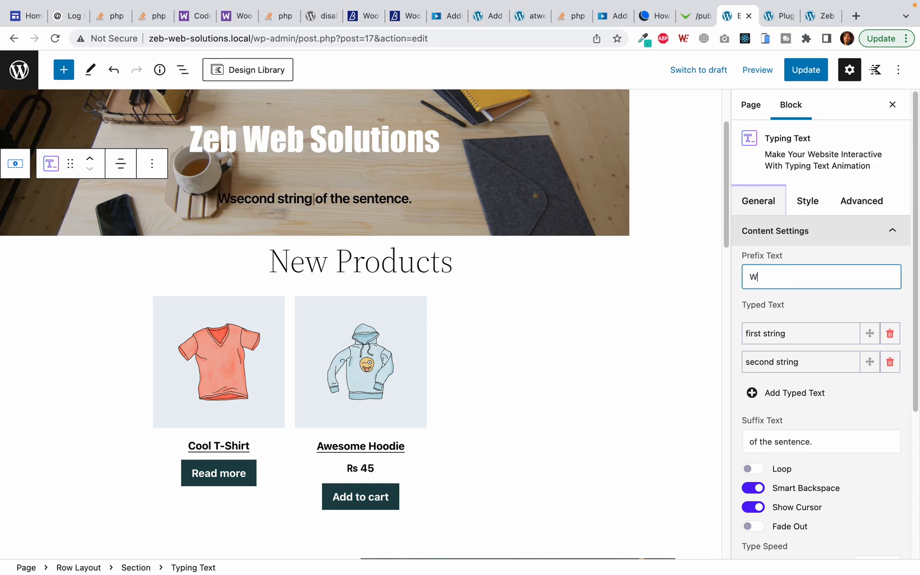
{"action": "type", "text": "e Create"}
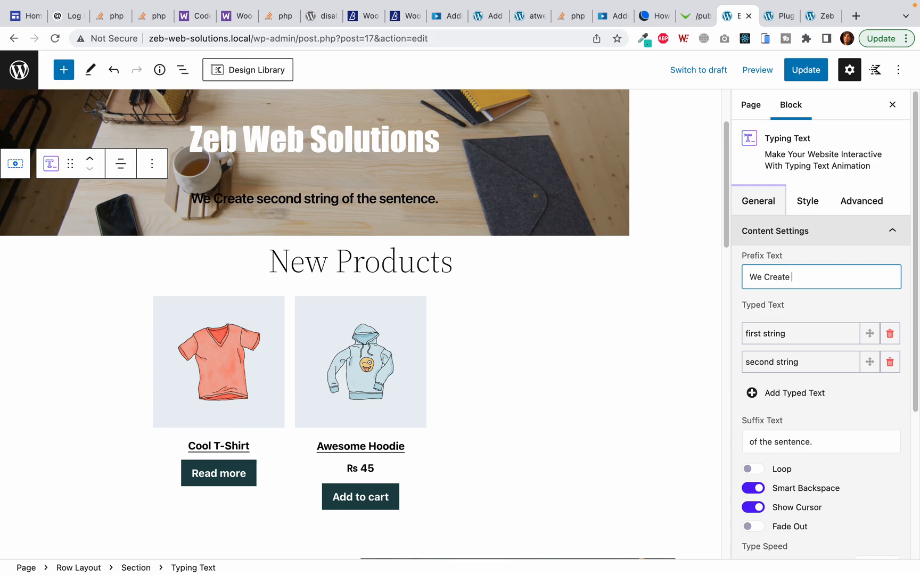
{"action": "scroll", "scroll_direction": "down", "scroll_amount": 3}
{"action": "type", "text": "W"}
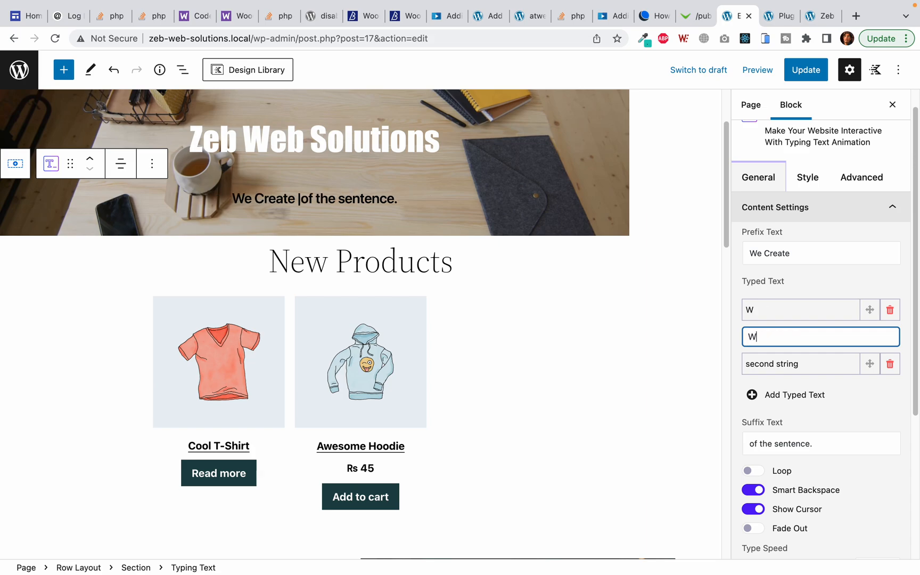
{"action": "type", "text": "eb Design"}
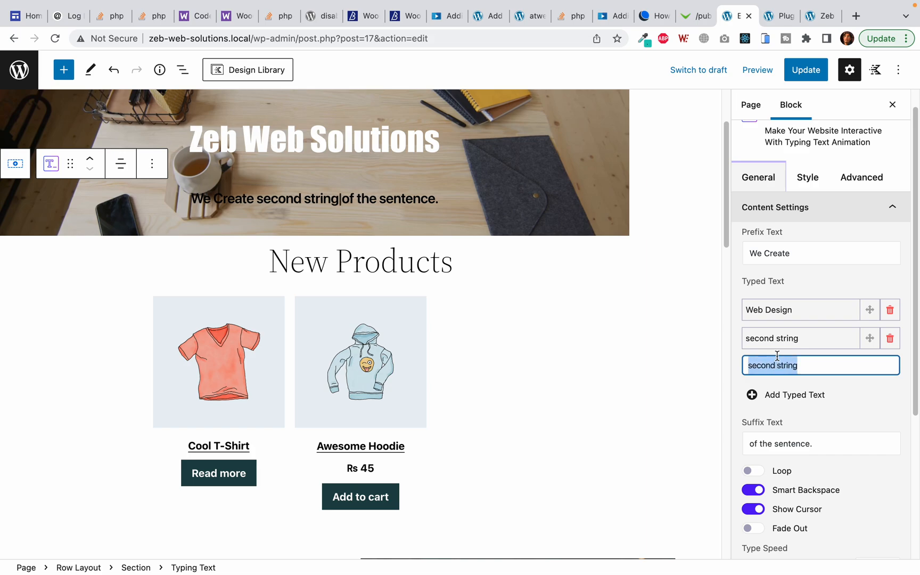
{"action": "type", "text": "Web Development"}
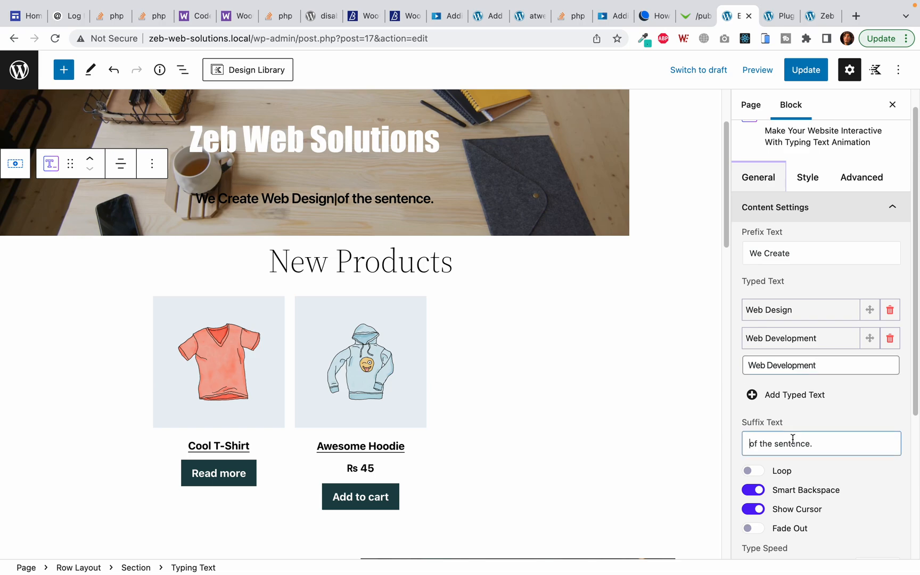
{"action": "type", "text": "Turo"}
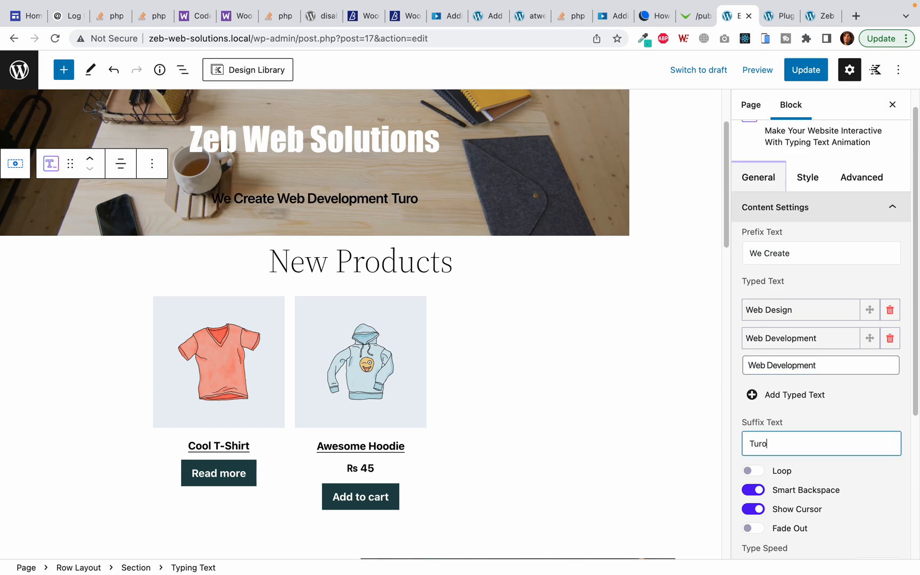
{"action": "type", "text": "Tutorials"}
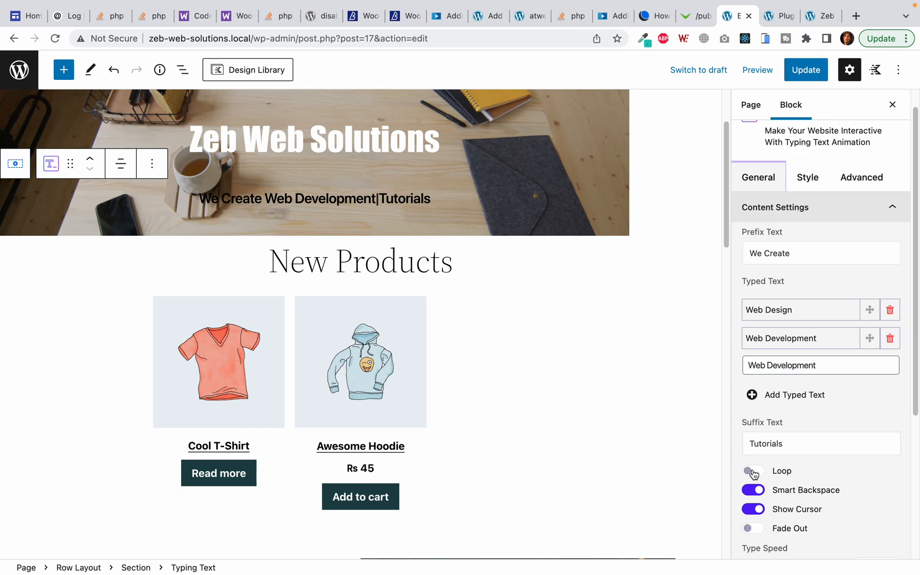
Make the typing animation loop and set its back delay to 140.
{"action": "left_click", "coordinate": [752, 470]}
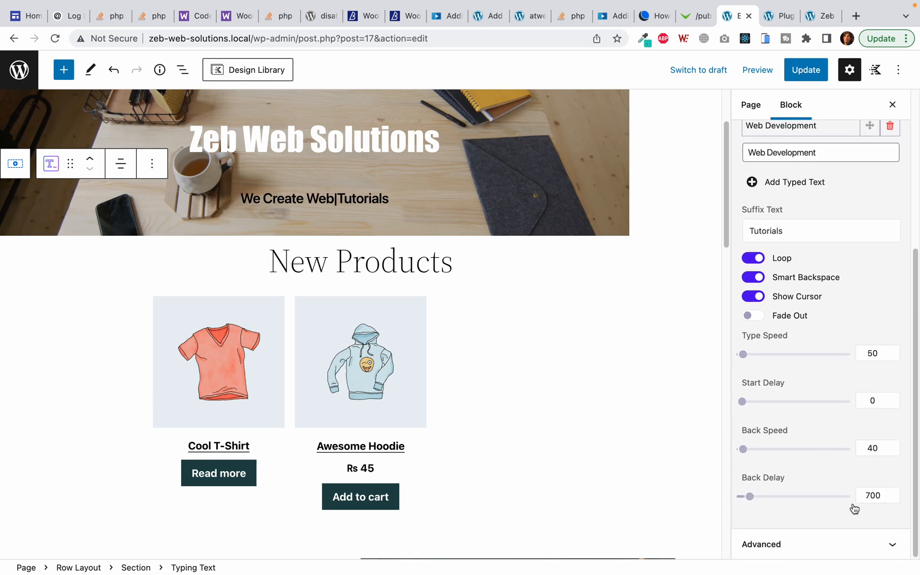
{"action": "left_click", "coordinate": [872, 495]}
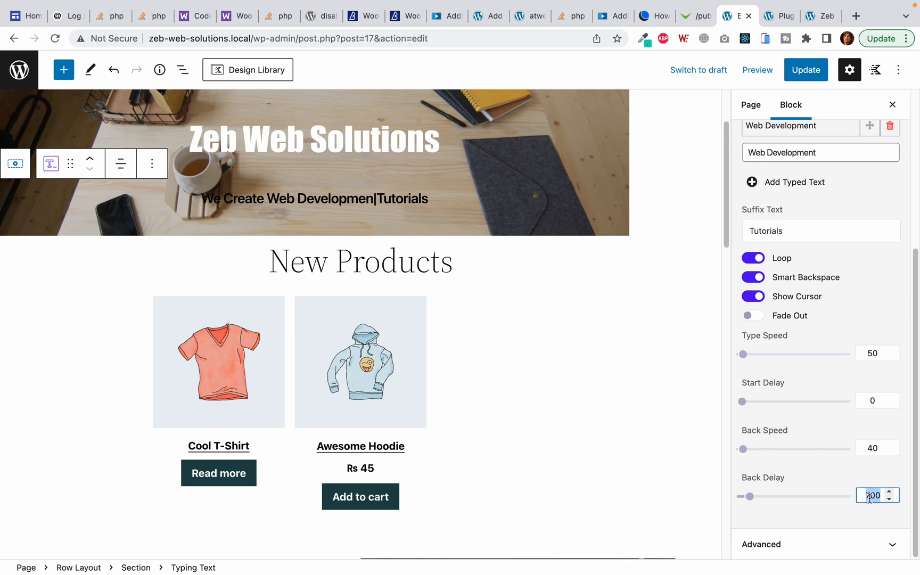
{"action": "type", "text": "140"}
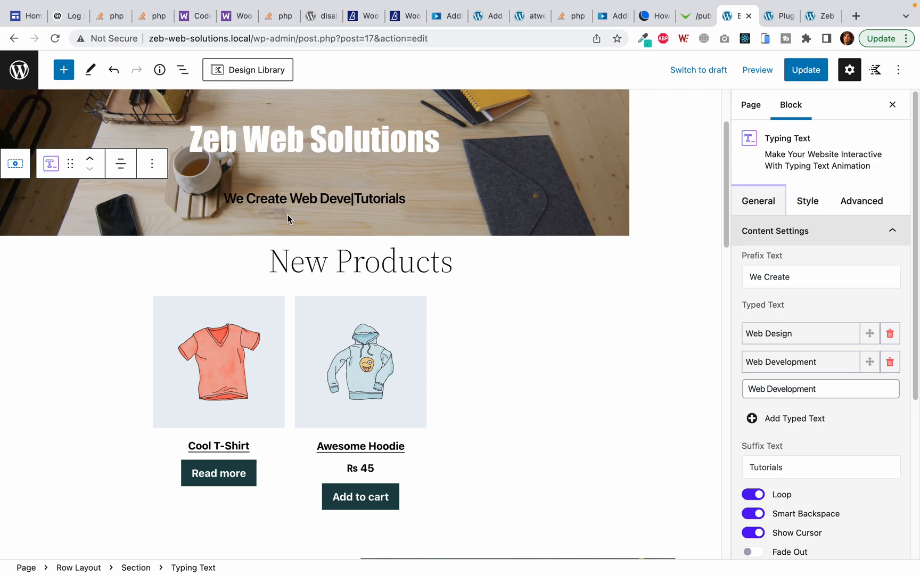
Color the prefix and suffix white and the typed words cyan.
{"action": "left_click", "coordinate": [807, 201]}
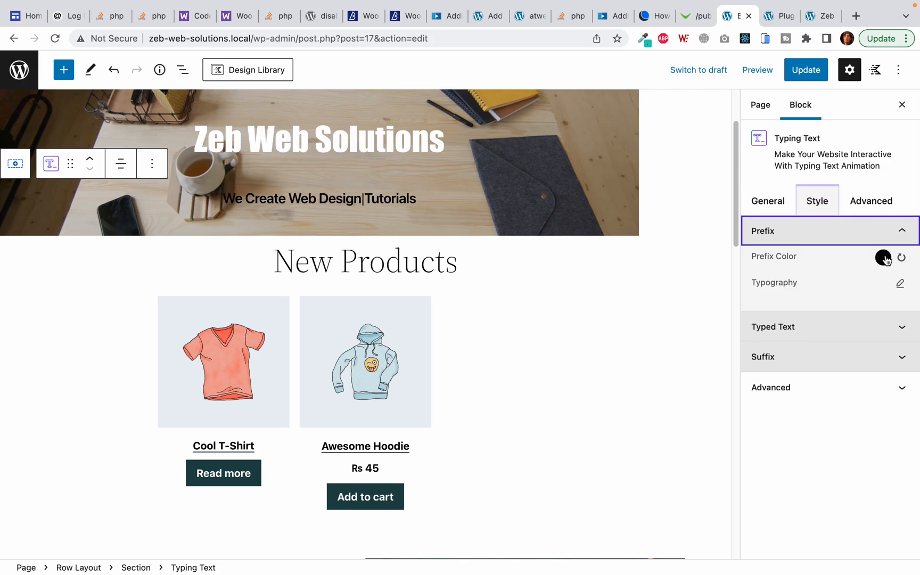
{"action": "left_click", "coordinate": [882, 257]}
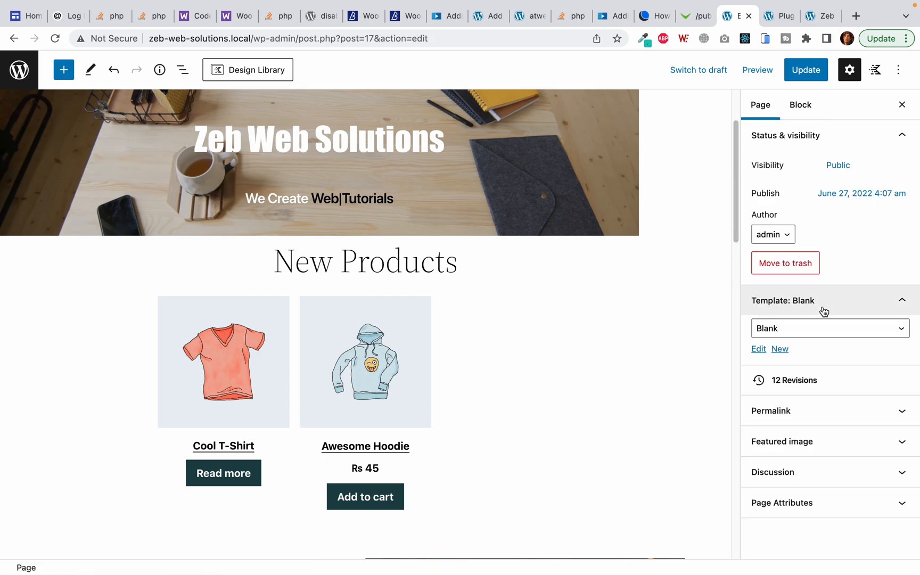
{"action": "left_click", "coordinate": [318, 198]}
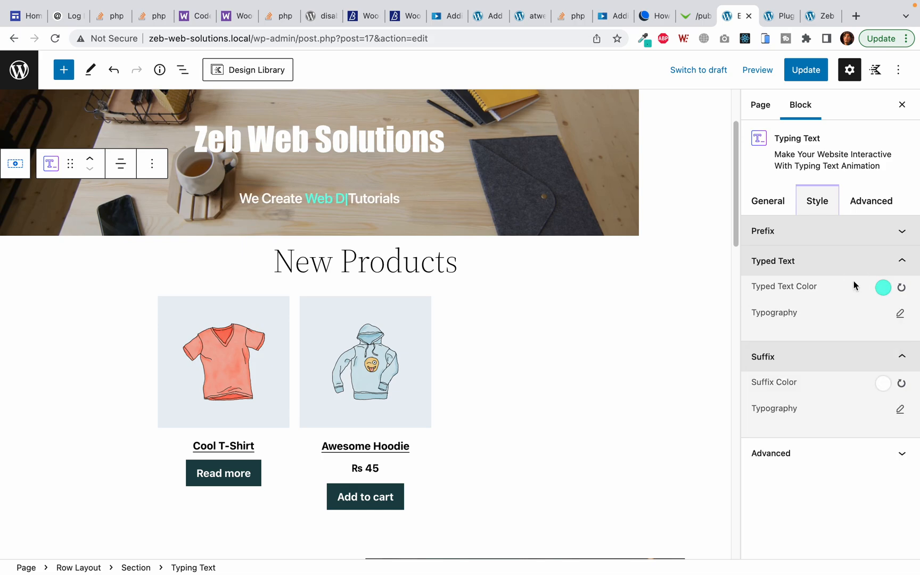
{"action": "left_click", "coordinate": [900, 312]}
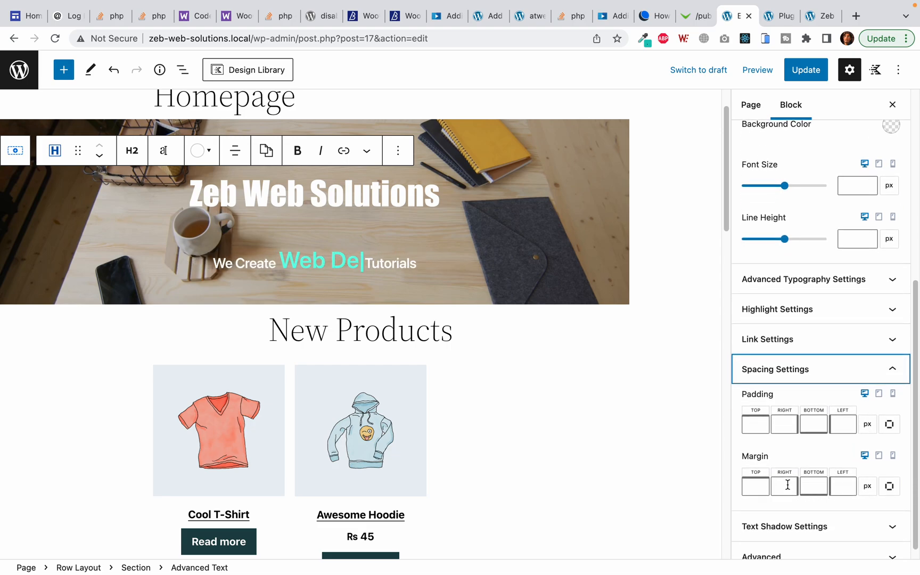
Set the Zeb Web Solutions heading's top margin to 0.
{"action": "left_click", "coordinate": [754, 486]}
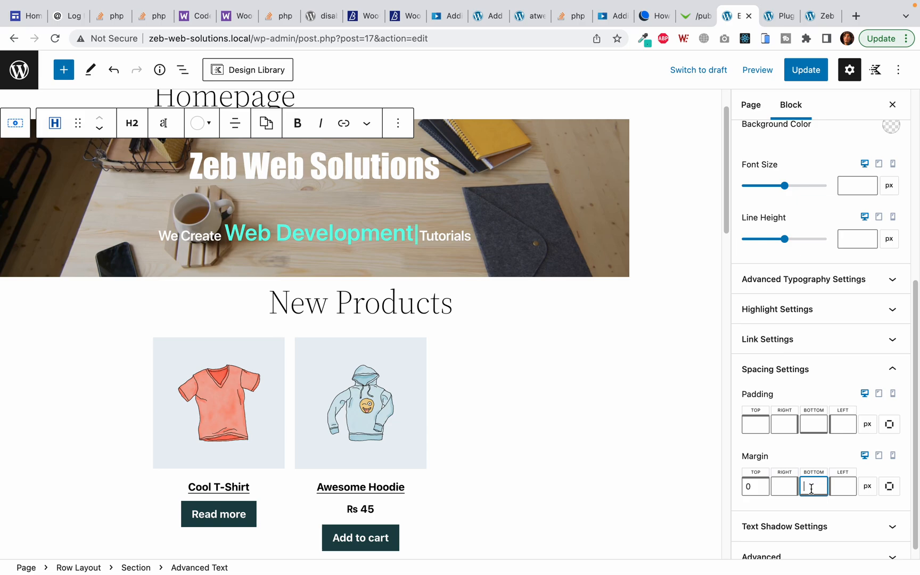
{"action": "type", "text": "0"}
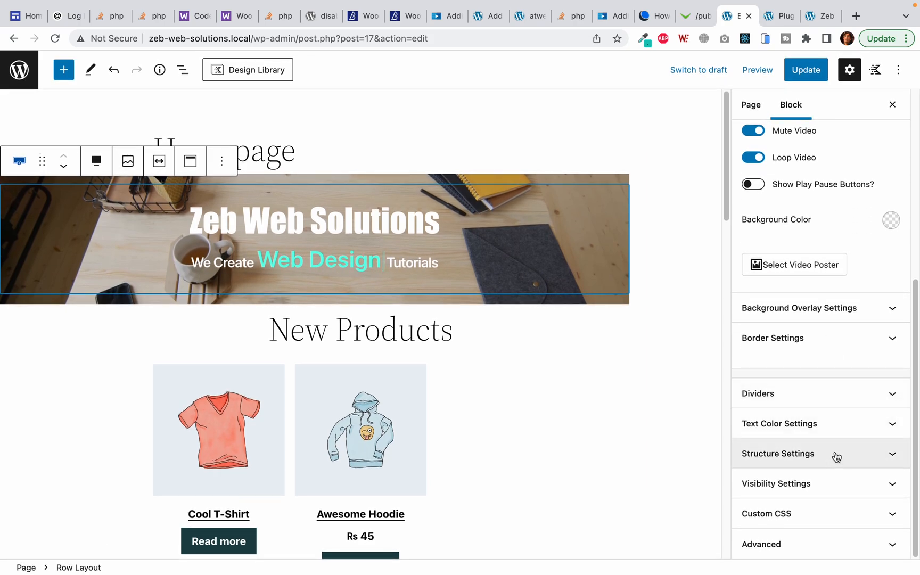
Raise the hero row's Min Height slider in vh units to fill the screen.
{"action": "left_click", "coordinate": [777, 453]}
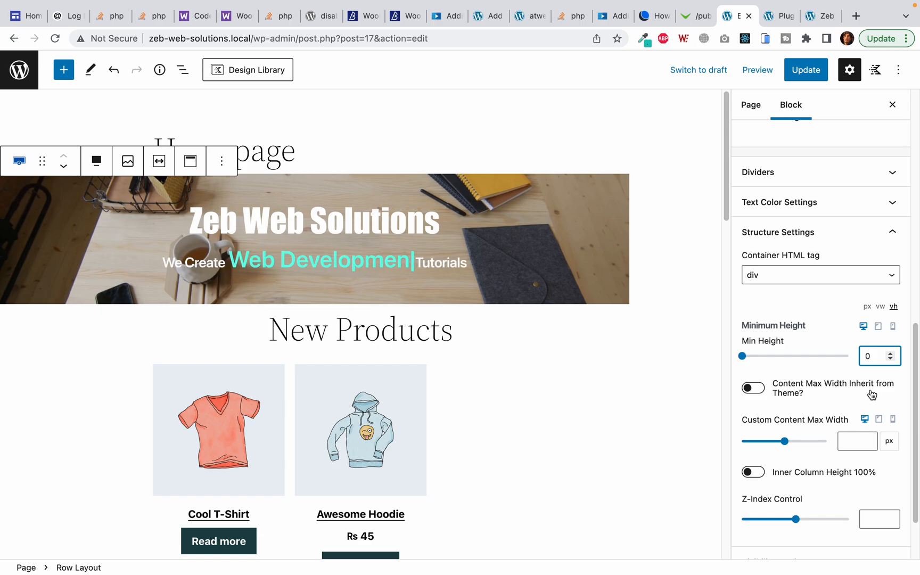
{"action": "left_click_drag", "start_coordinate": [742, 355], "coordinate": [791, 356]}
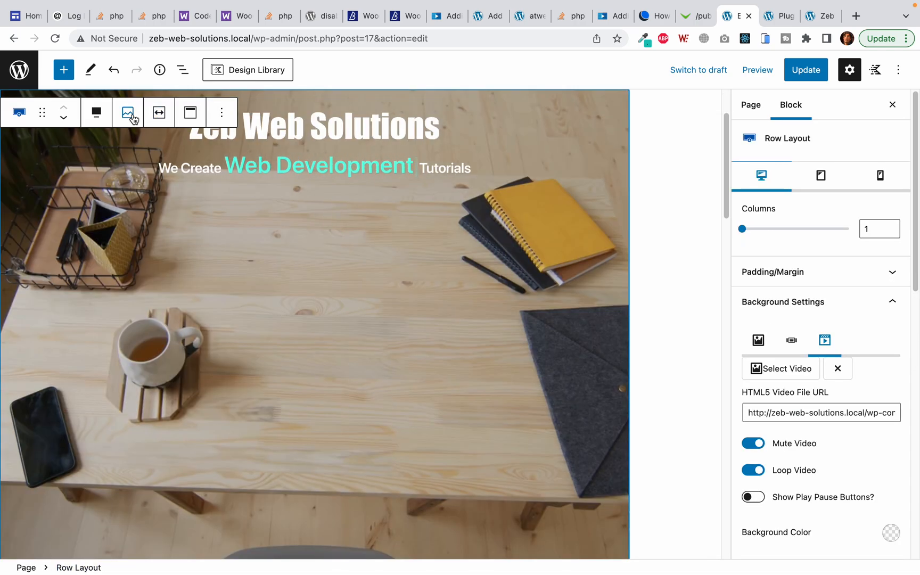
Align the hero content to the middle vertically and update the page.
{"action": "left_click", "coordinate": [190, 111]}
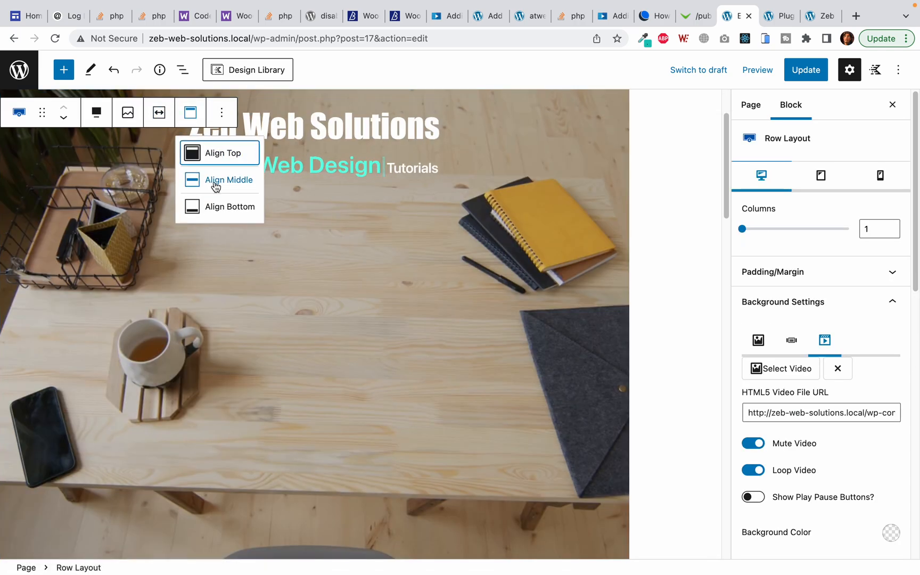
{"action": "left_click", "coordinate": [228, 179]}
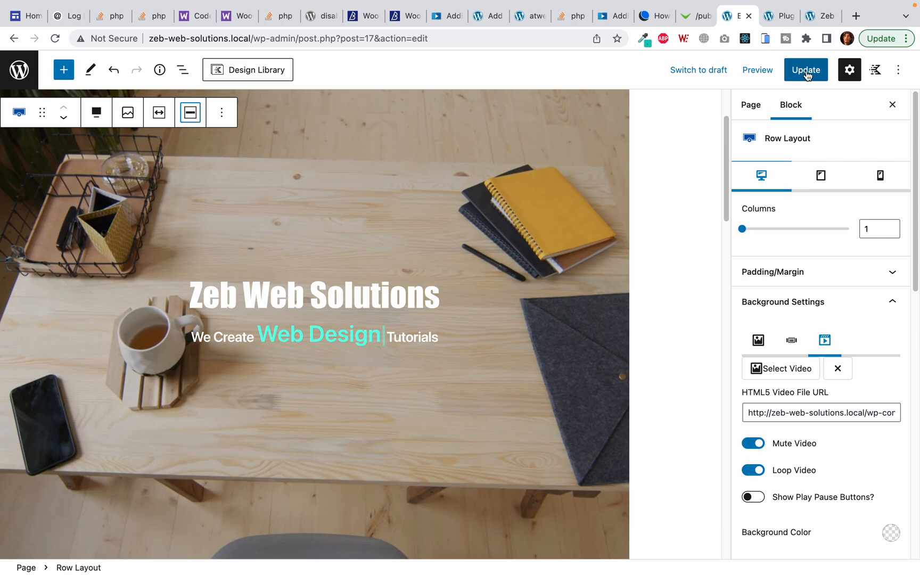
{"action": "left_click", "coordinate": [806, 70]}
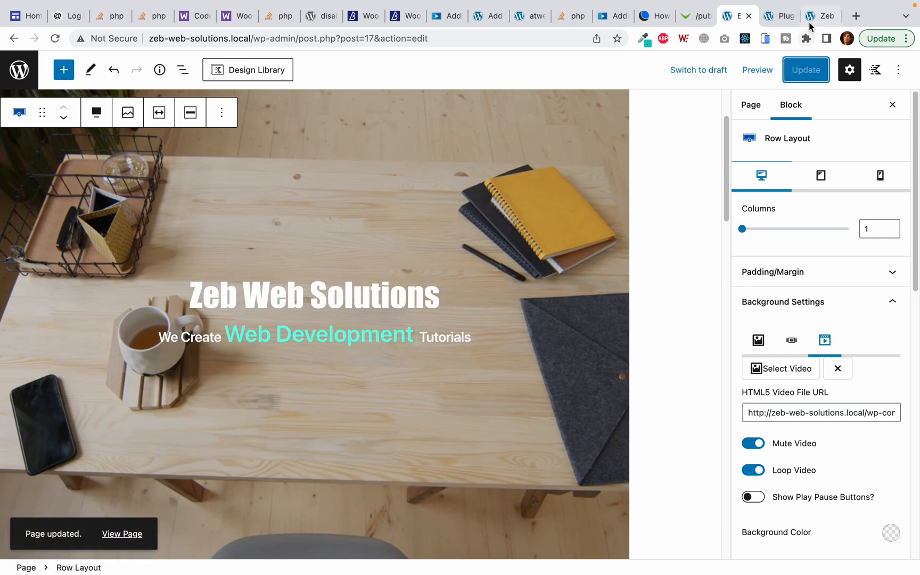
{"action": "left_click", "coordinate": [777, 16]}
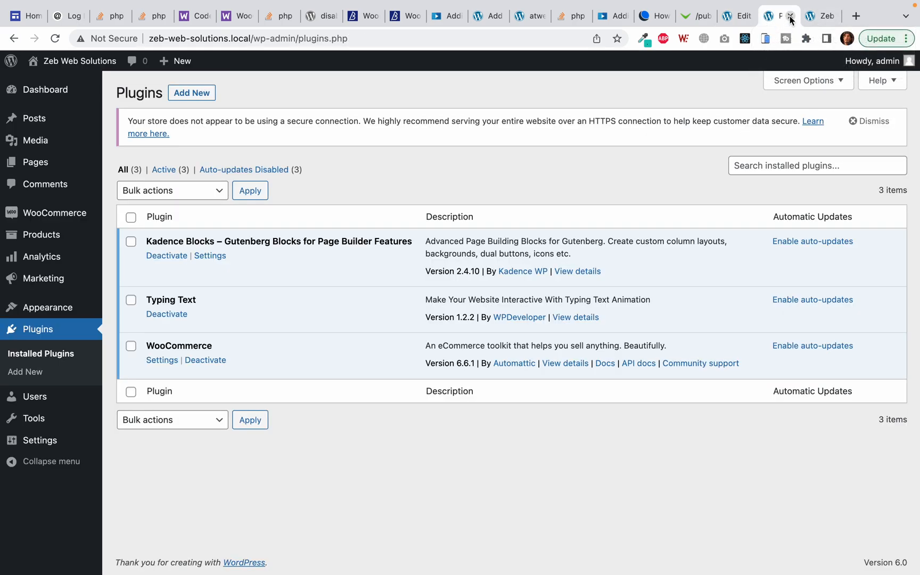
{"action": "left_click", "coordinate": [823, 16]}
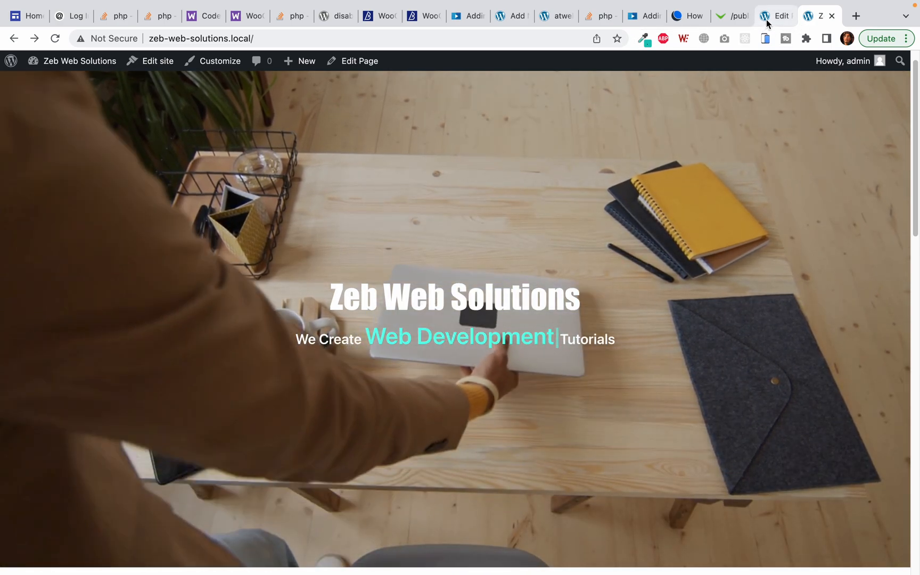
{"action": "left_click", "coordinate": [775, 16]}
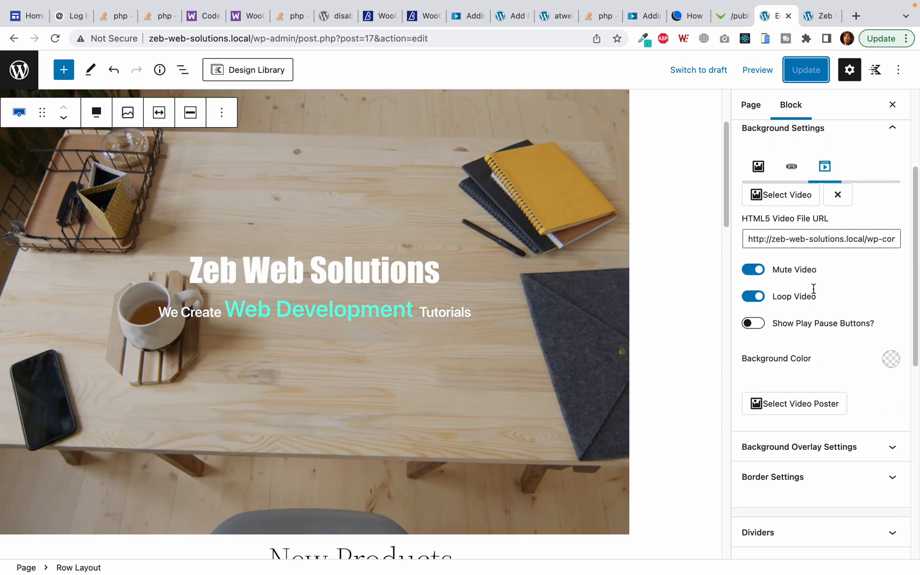
Add a black 30% opacity overlay to the hero video, save, and view the live homepage.
{"action": "type", "text": "Web Design"}
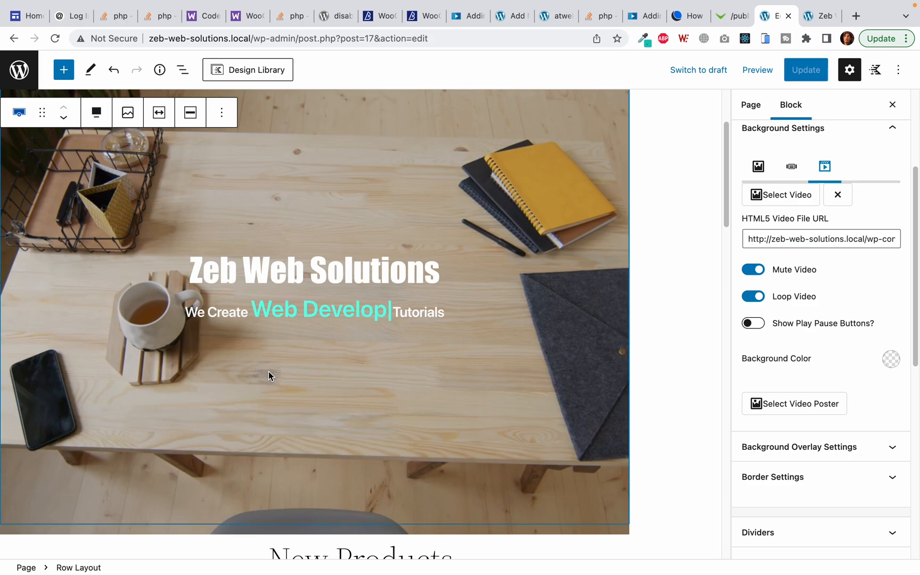
{"action": "left_click", "coordinate": [317, 311]}
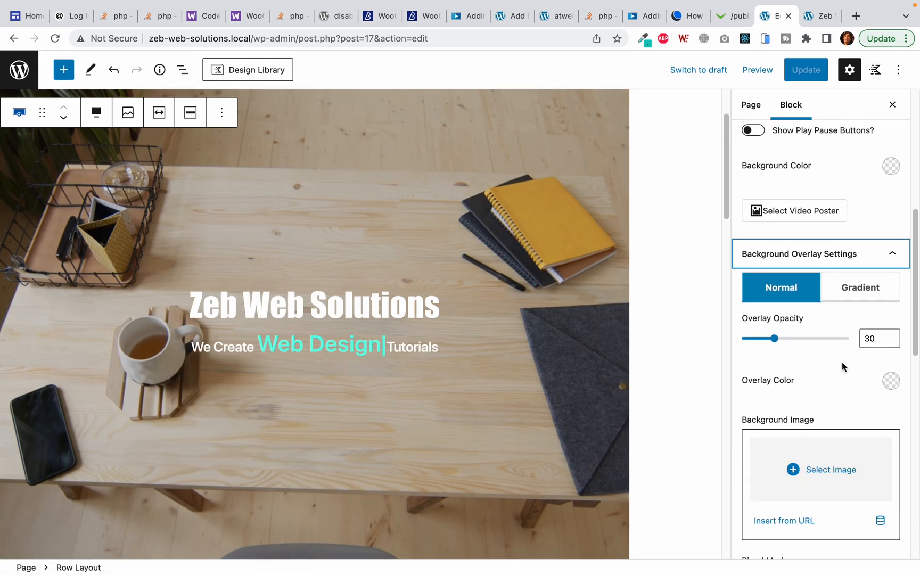
{"action": "left_click", "coordinate": [889, 166]}
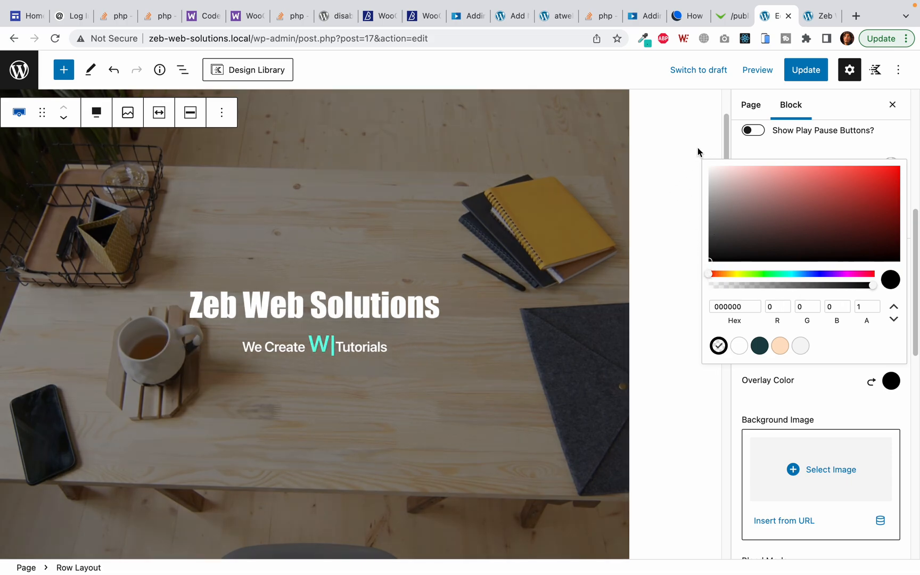
{"action": "type", "text": "Web Design"}
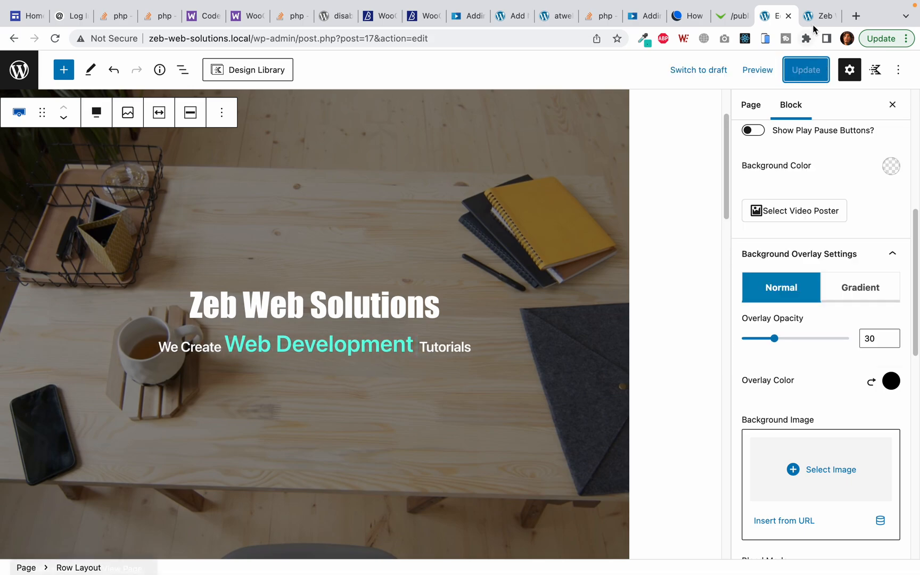
{"action": "left_click", "coordinate": [820, 16]}
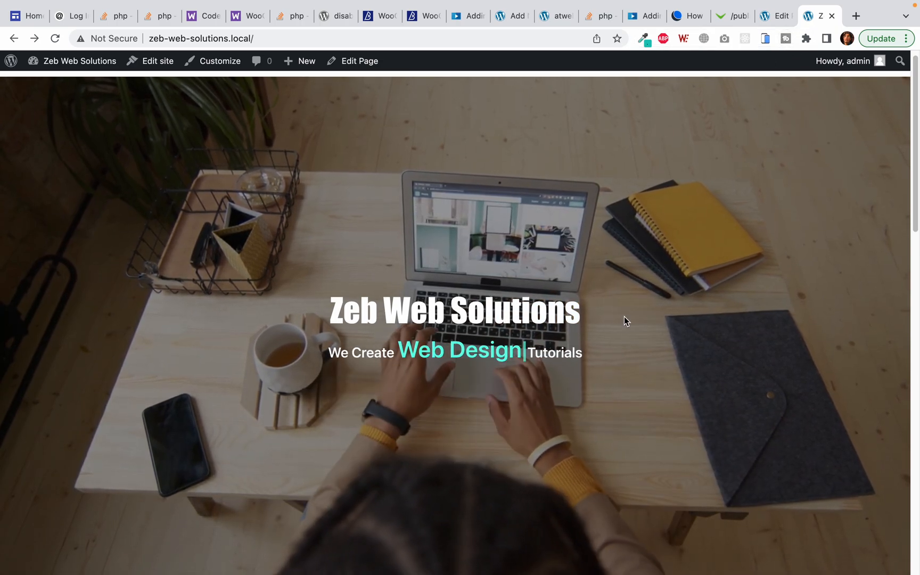
Reload the homepage, check the darkened hero at phone size, then return to the editor.
{"action": "left_click", "coordinate": [359, 61]}
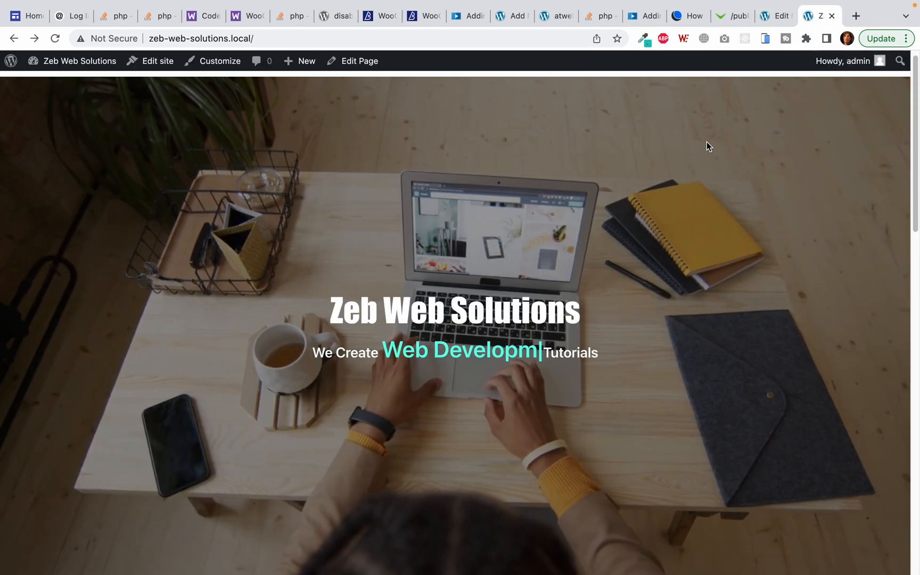
{"action": "left_click", "coordinate": [764, 38]}
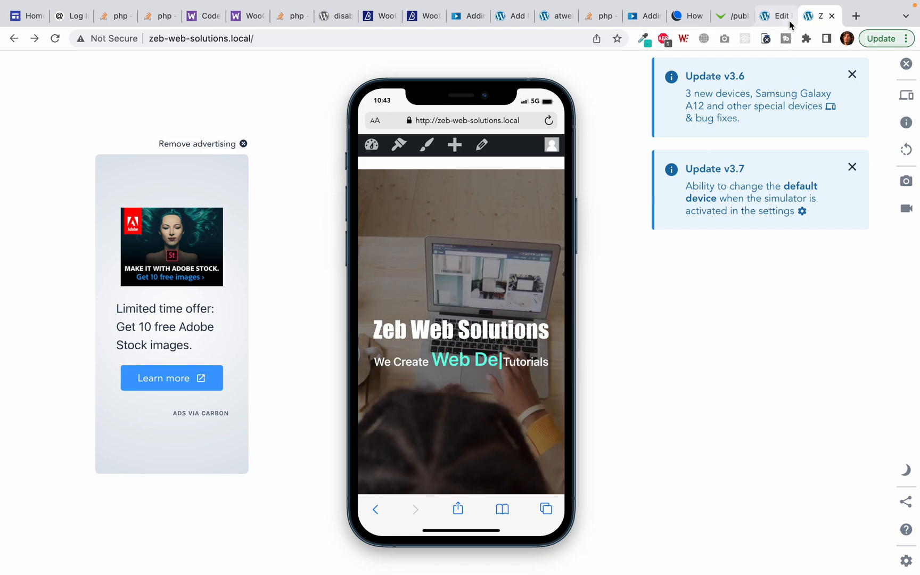
{"action": "left_click", "coordinate": [774, 16]}
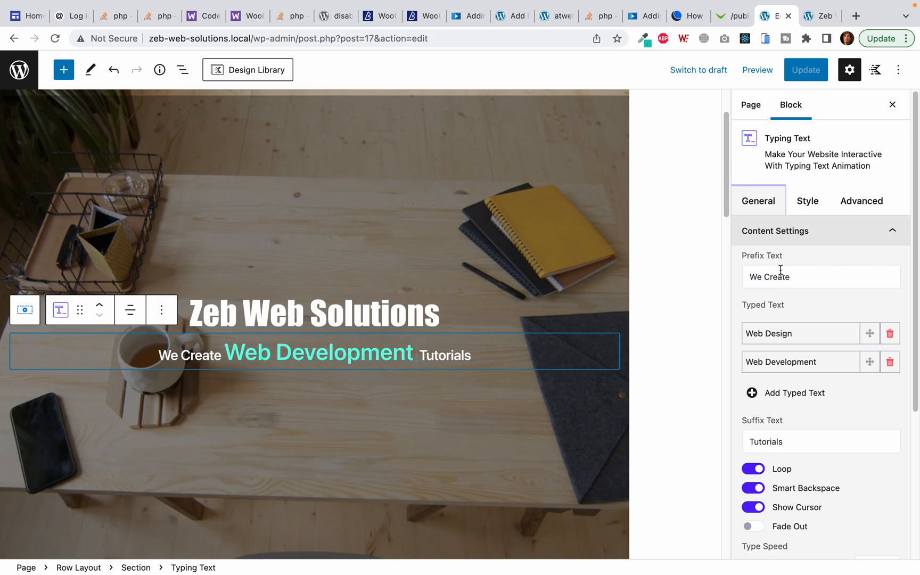
Set the typed words' mobile font size to 4 in the typing text line.
{"action": "left_click", "coordinate": [816, 201]}
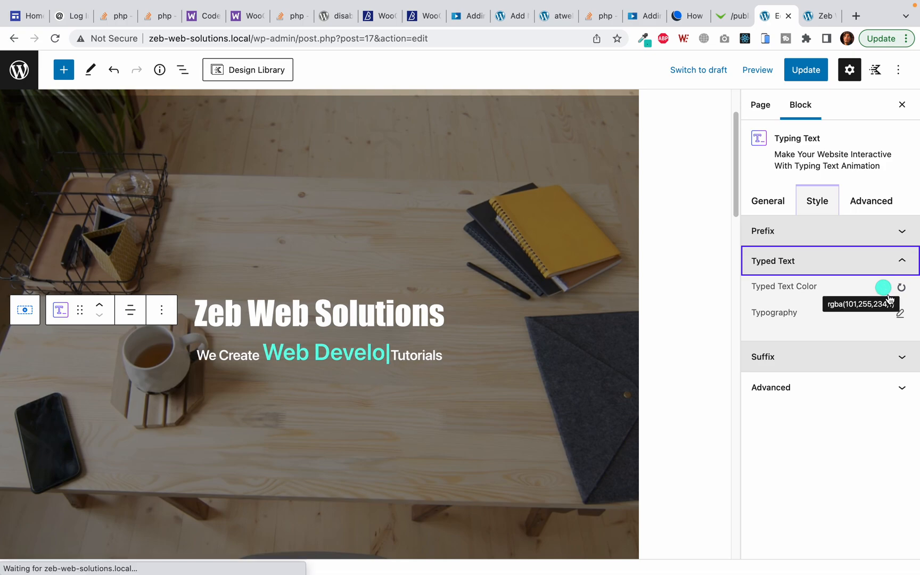
{"action": "left_click", "coordinate": [901, 312]}
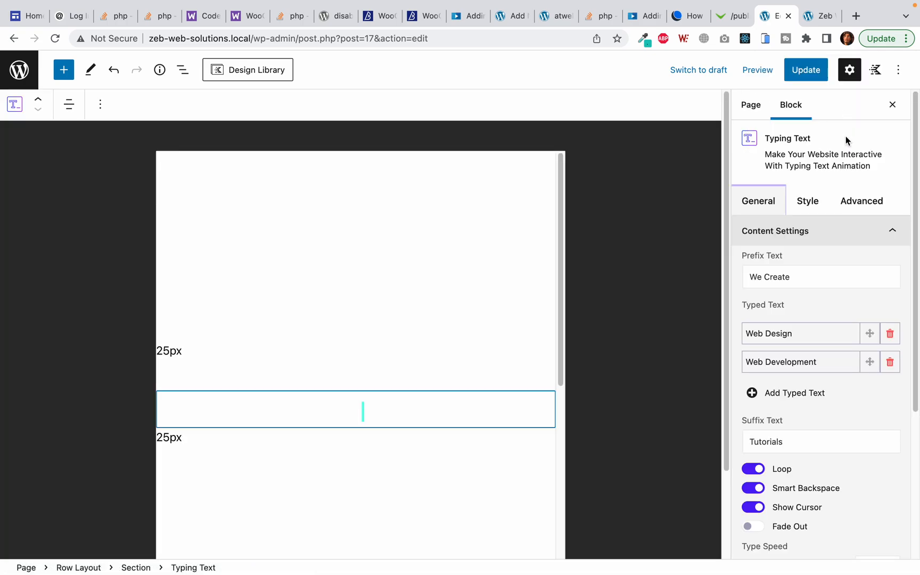
{"action": "left_click", "coordinate": [816, 200]}
{"action": "type", "text": "2"}
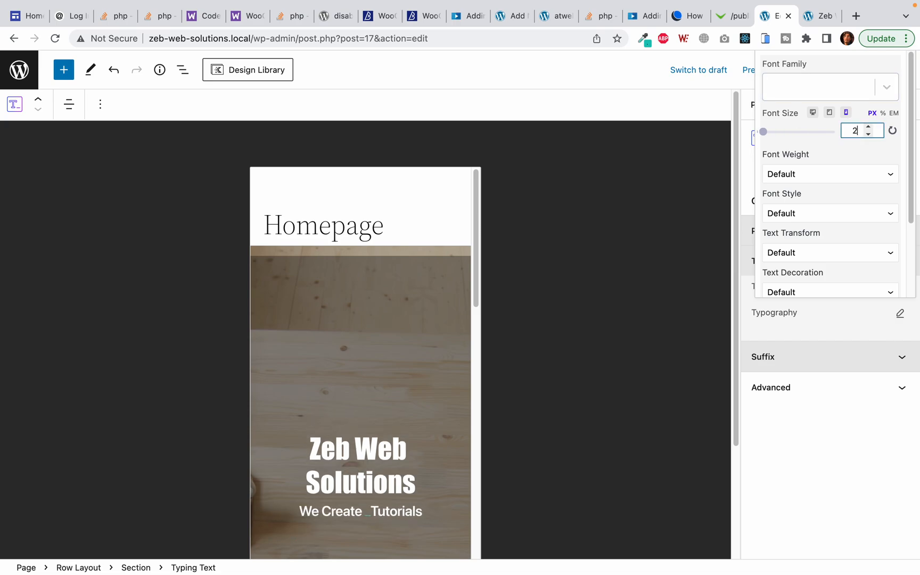
{"action": "type", "text": "4"}
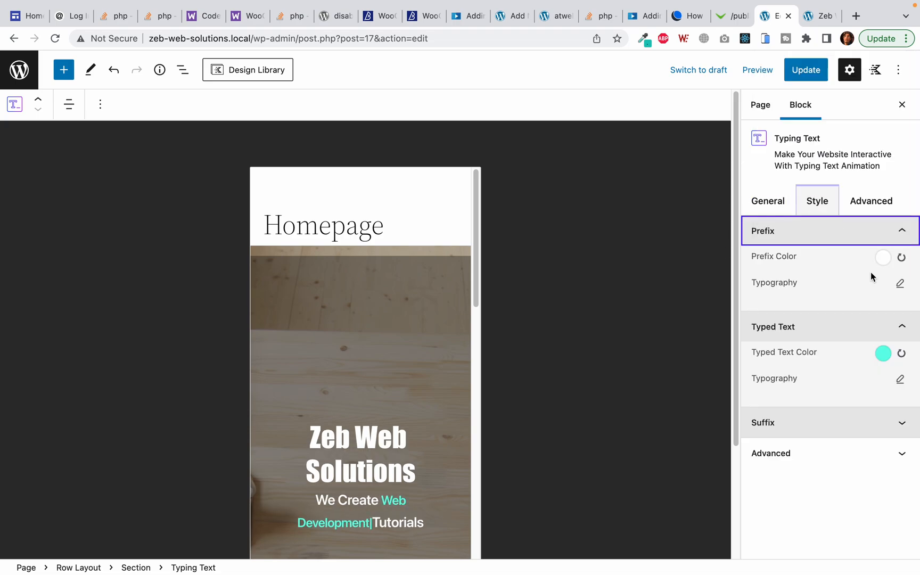
Set the suffix's mobile font size to 18 and update the page.
{"action": "left_click", "coordinate": [901, 282]}
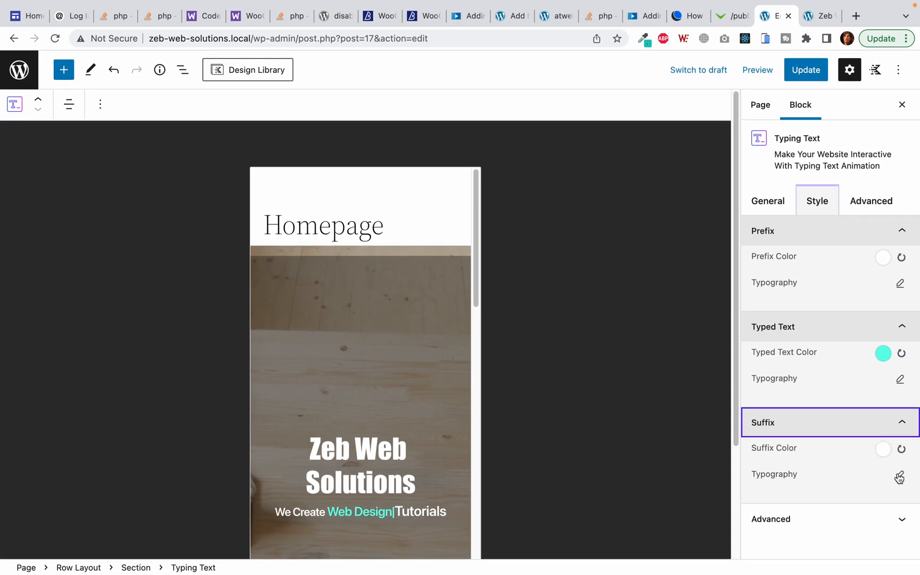
{"action": "left_click", "coordinate": [901, 474]}
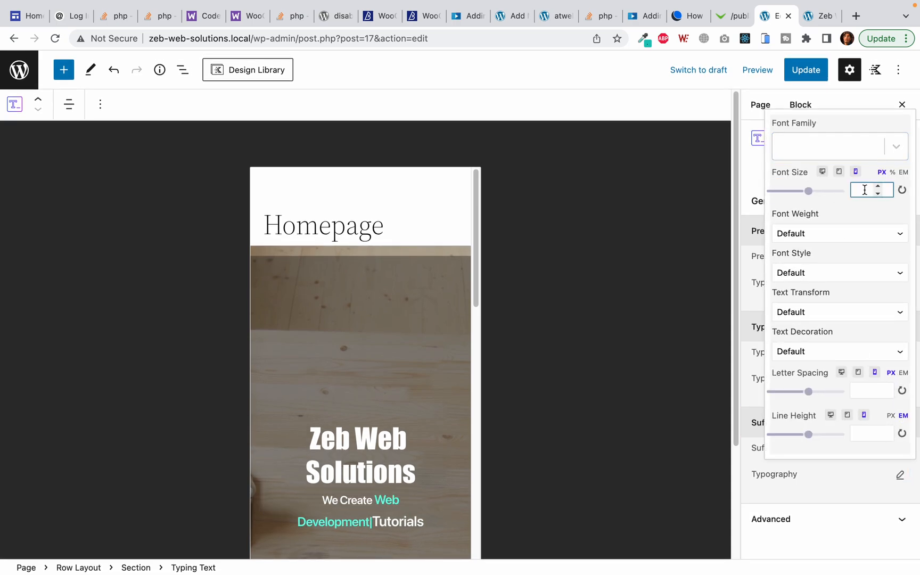
{"action": "type", "text": "18"}
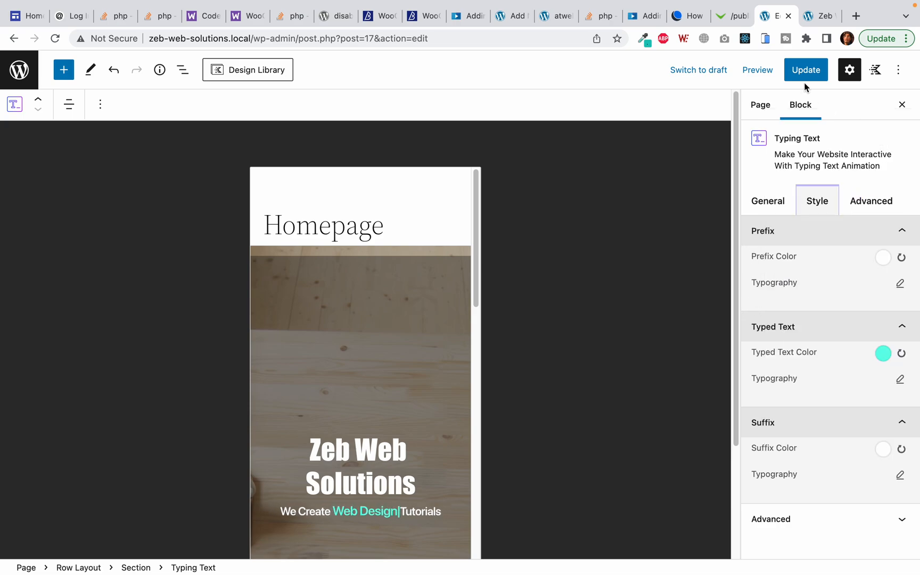
{"action": "left_click", "coordinate": [805, 70]}
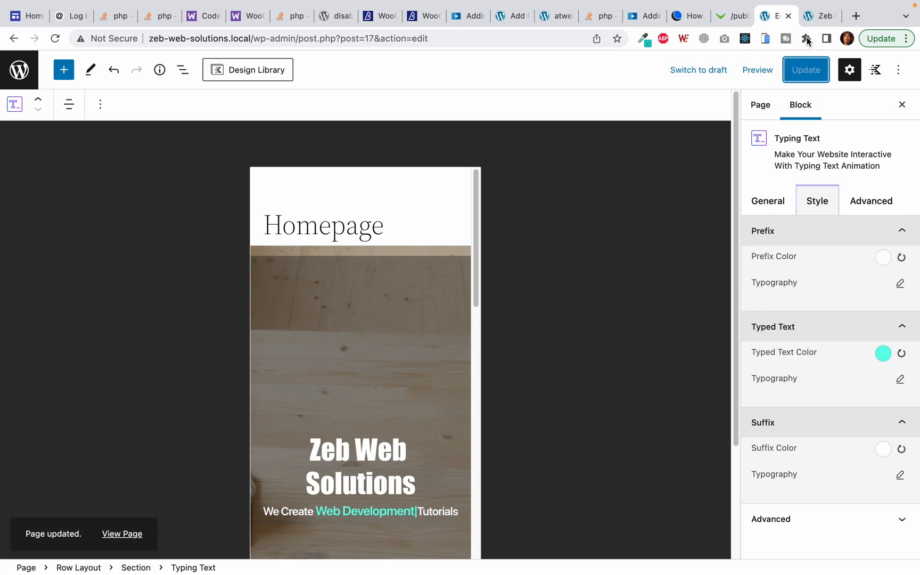